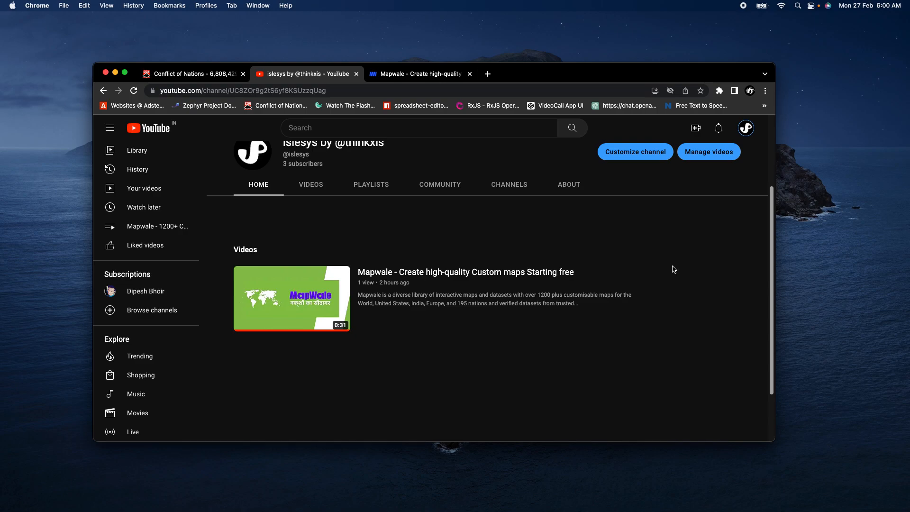
pyautogui.moveTo(452, 74)
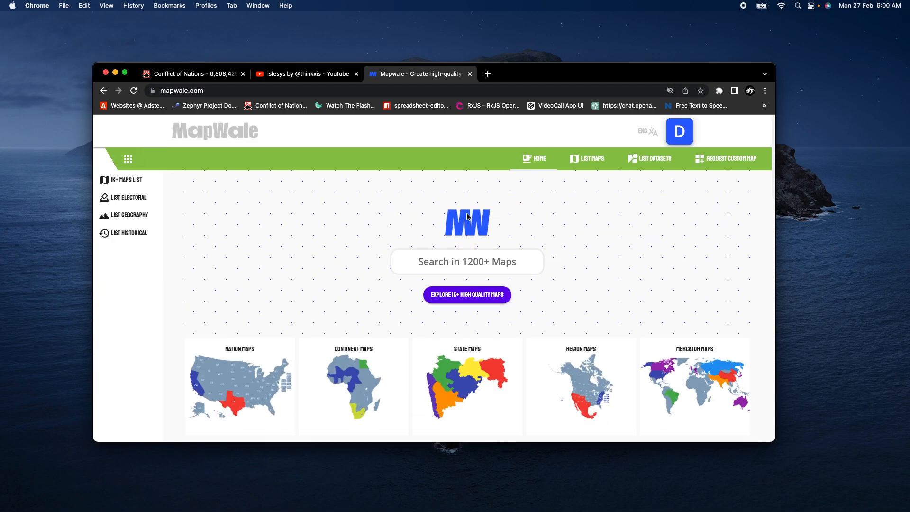
# Browse Mapwale's full maps list, then return to the YouTube channel tab.
pyautogui.click(591, 157)
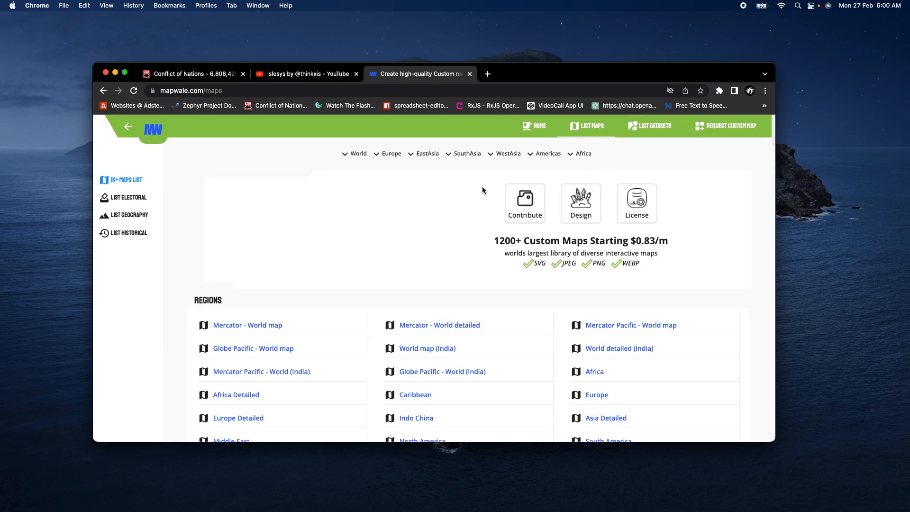
pyautogui.scroll(-3)
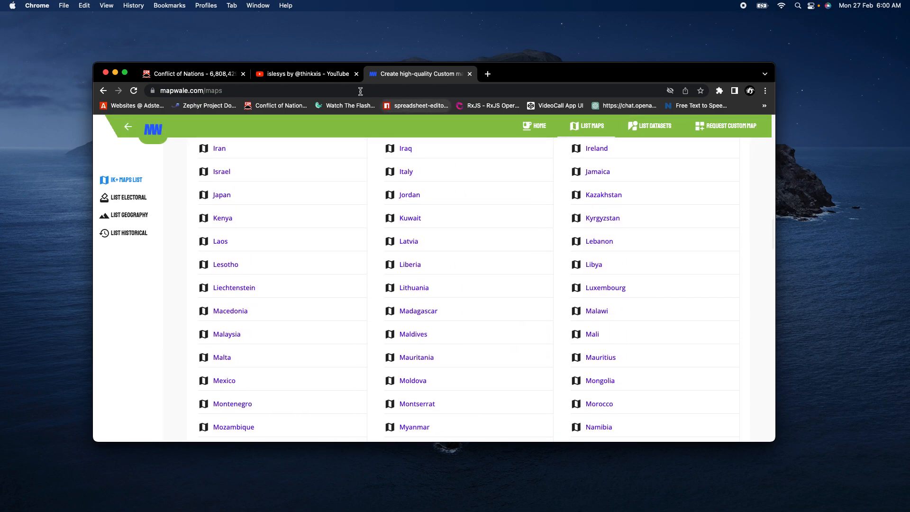
pyautogui.click(305, 74)
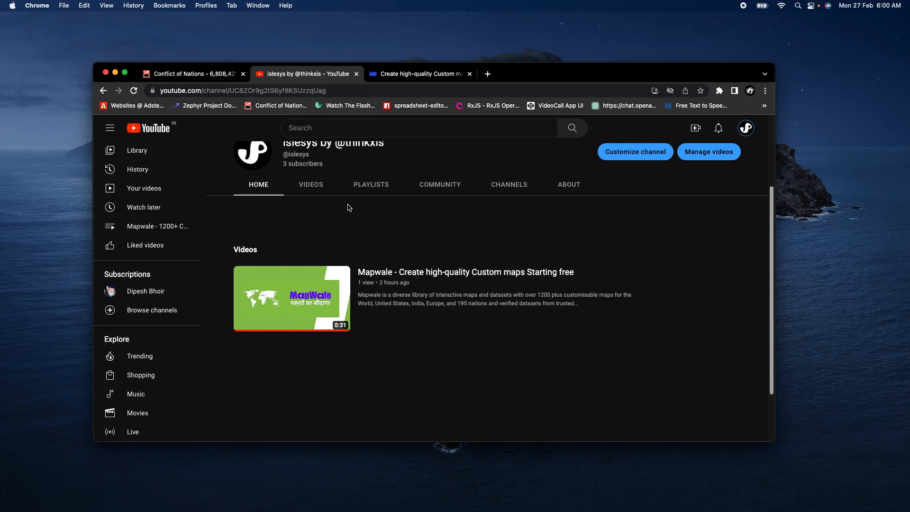
# Play 'Mapwale - Create high-quality Custom maps Starting free' through to its end screen.
pyautogui.click(292, 298)
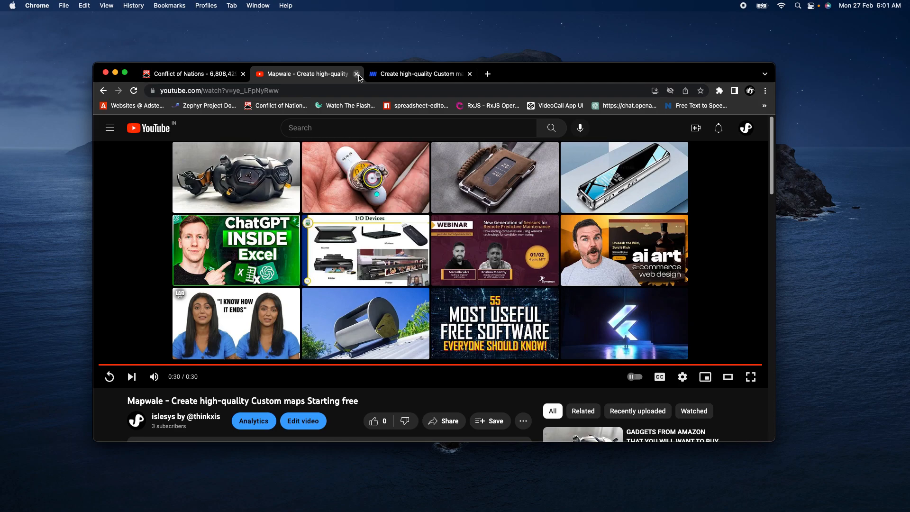
# Close the YouTube tab and scroll the Mapwale maps list back to the top.
pyautogui.click(356, 74)
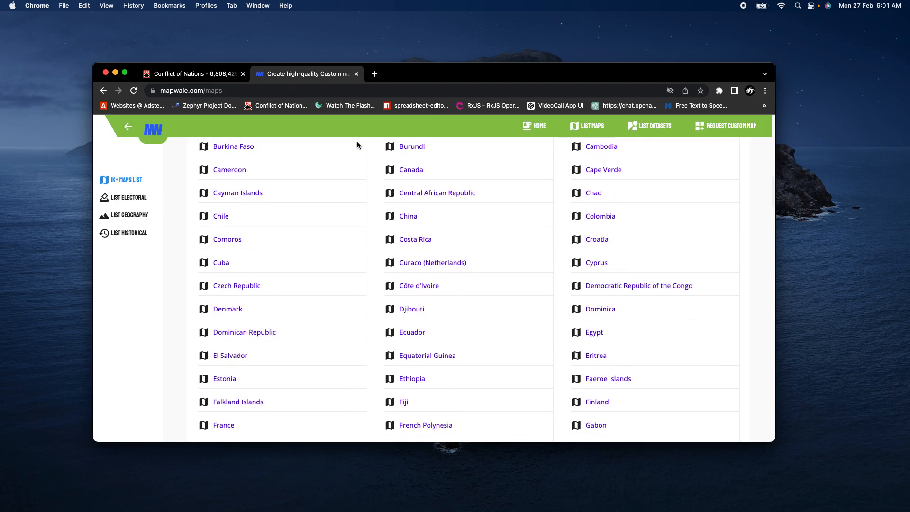
pyautogui.scroll(3)
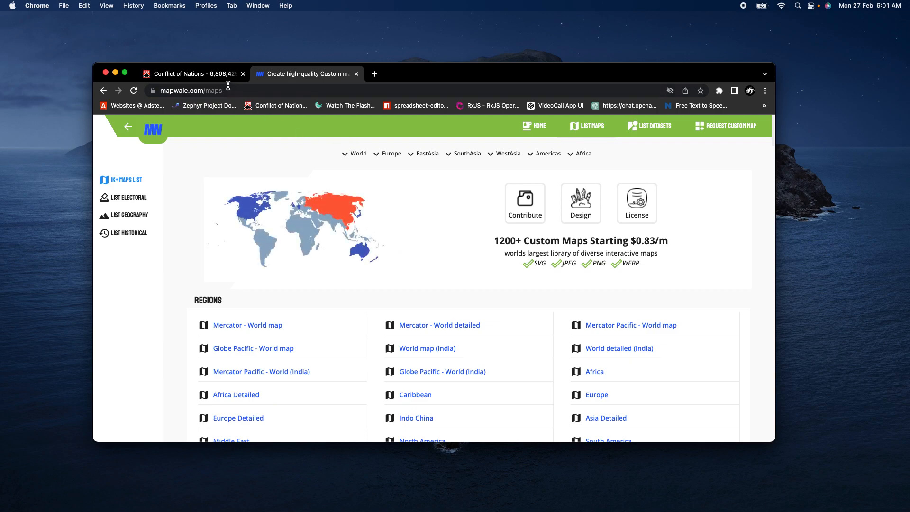
# Switch to Conflict of Nations to view the United States and Canada game map.
pyautogui.click(194, 73)
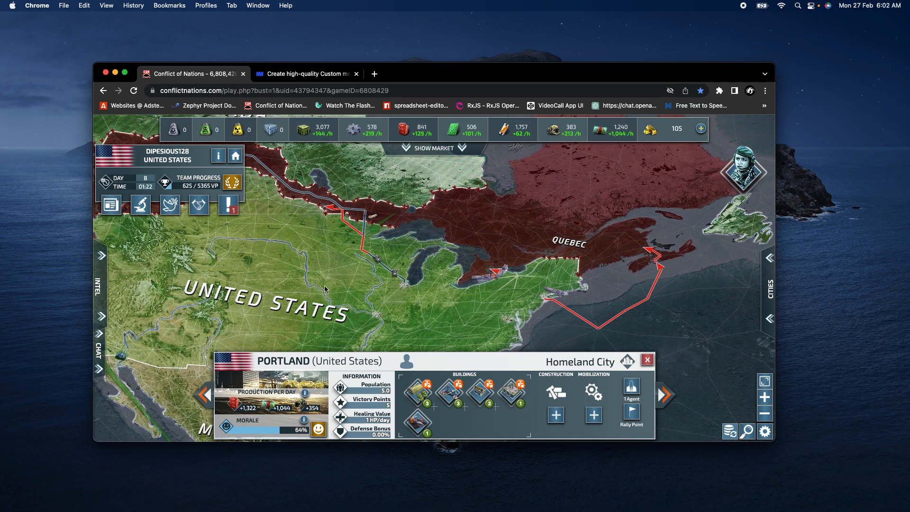
pyautogui.moveTo(411, 276)
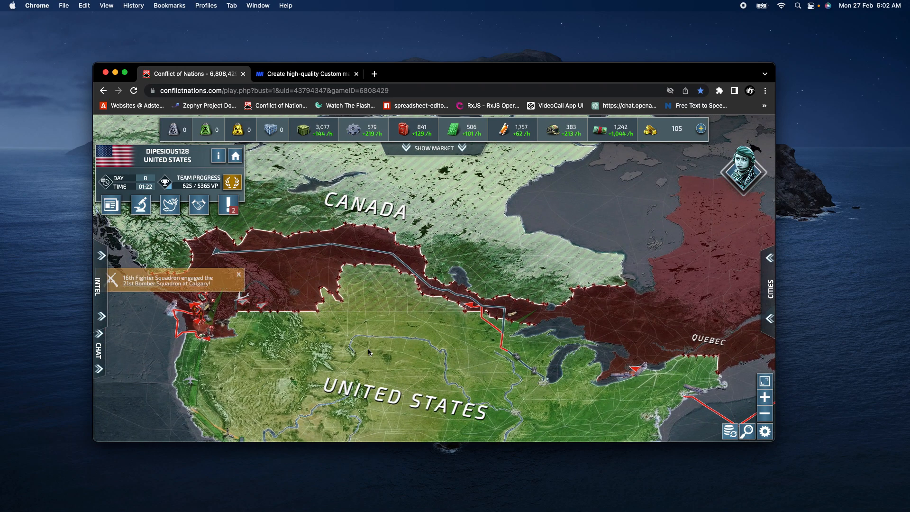
pyautogui.moveTo(366, 352)
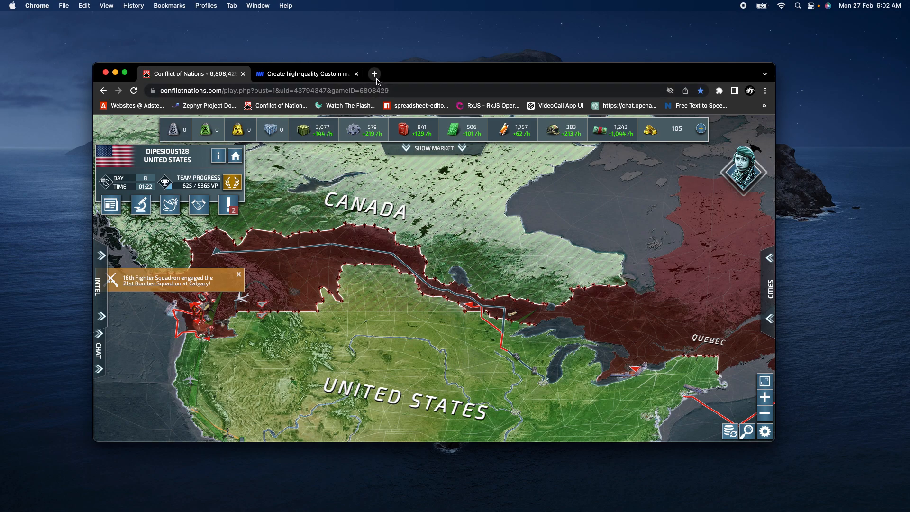
# Back on the Mapwale maps list, open the Maharashtra map.
pyautogui.click(307, 74)
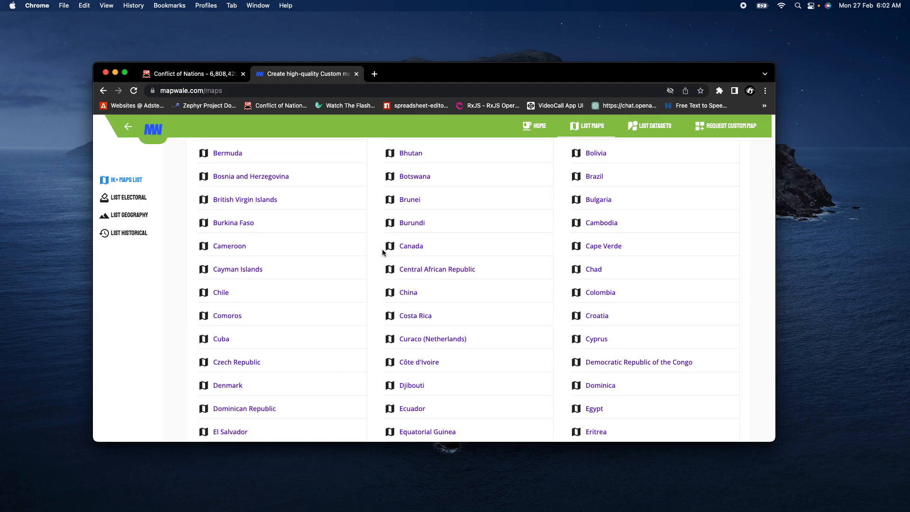
pyautogui.scroll(3)
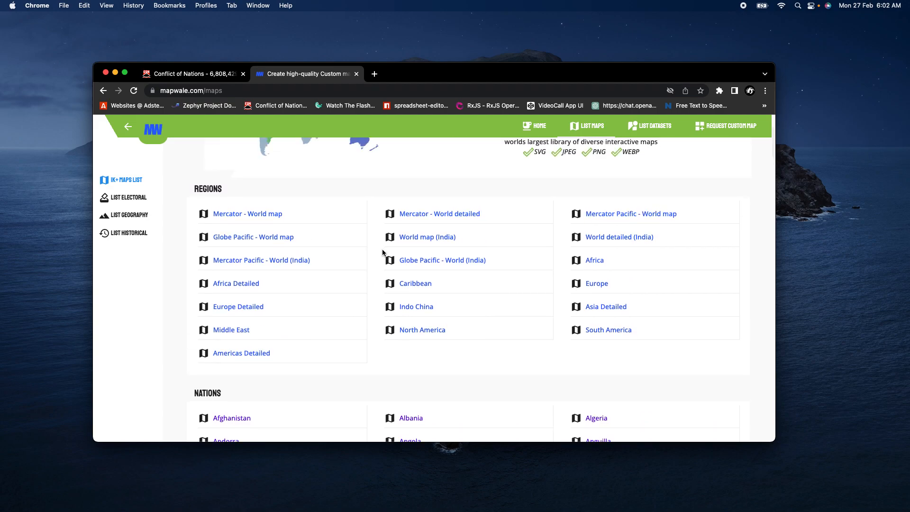
pyautogui.scroll(-3)
pyautogui.write('mah')
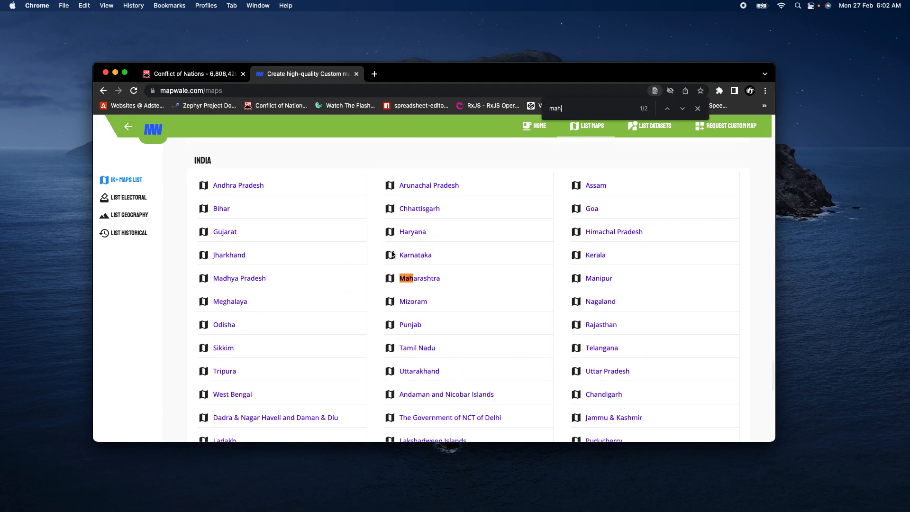
pyautogui.click(419, 278)
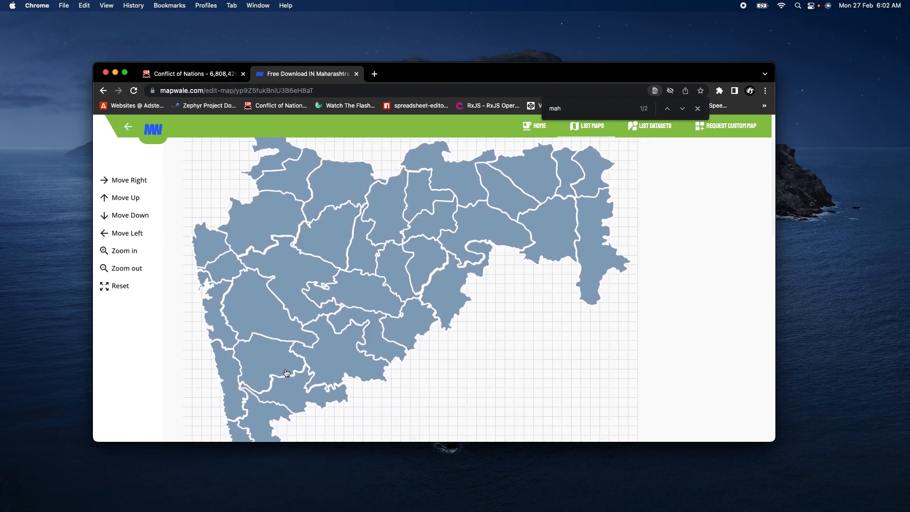
# Colour a western coastal district red and save the map.
pyautogui.click(232, 348)
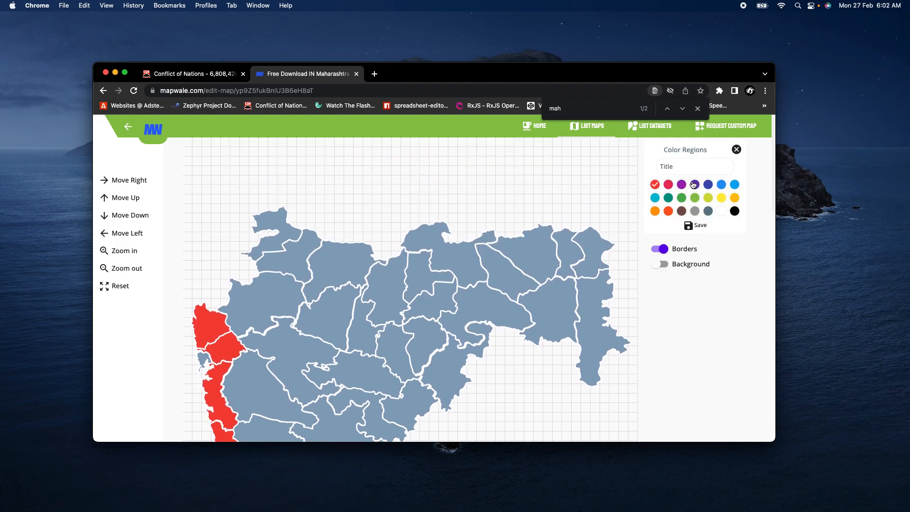
pyautogui.click(694, 184)
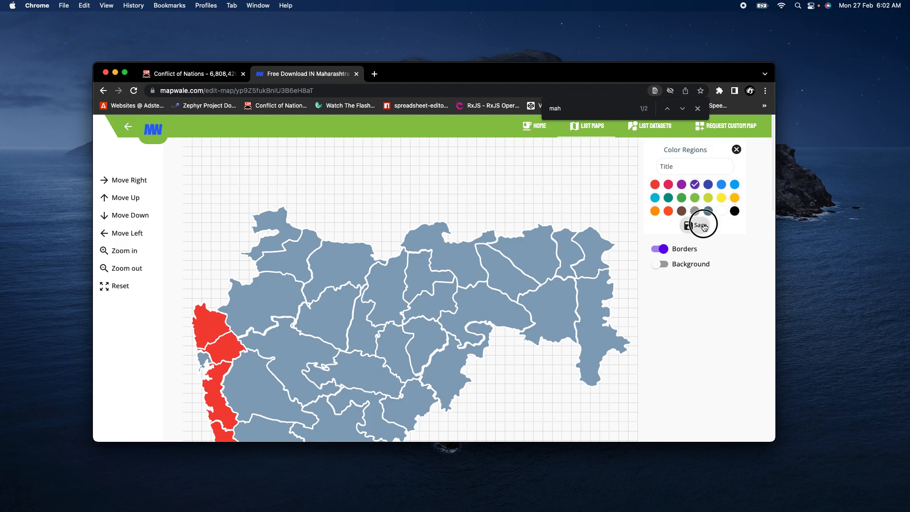
pyautogui.click(701, 225)
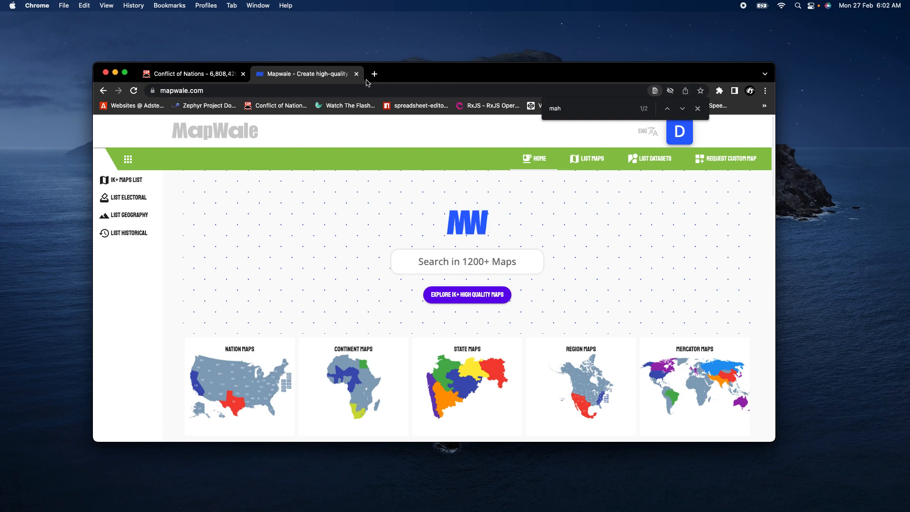
# Close the Mapwale tab and open YouTube's home page in a new tab.
pyautogui.click(191, 74)
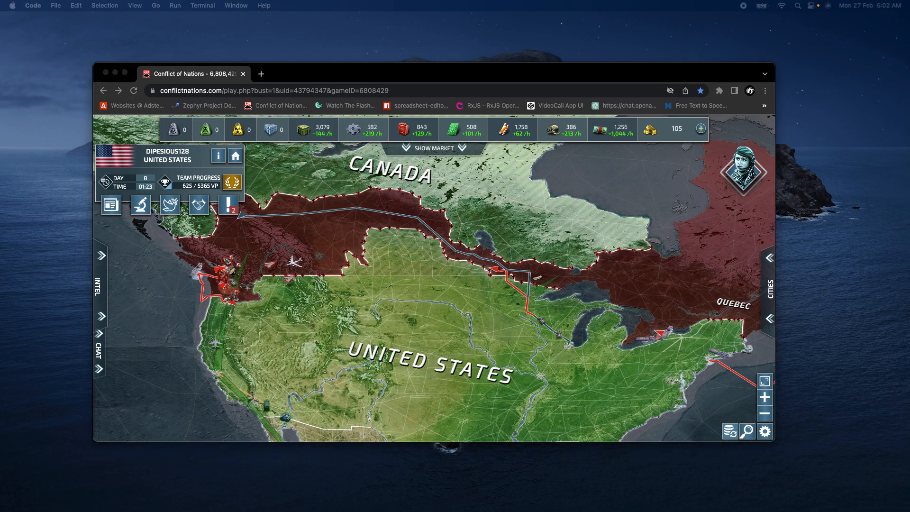
pyautogui.moveTo(297, 73)
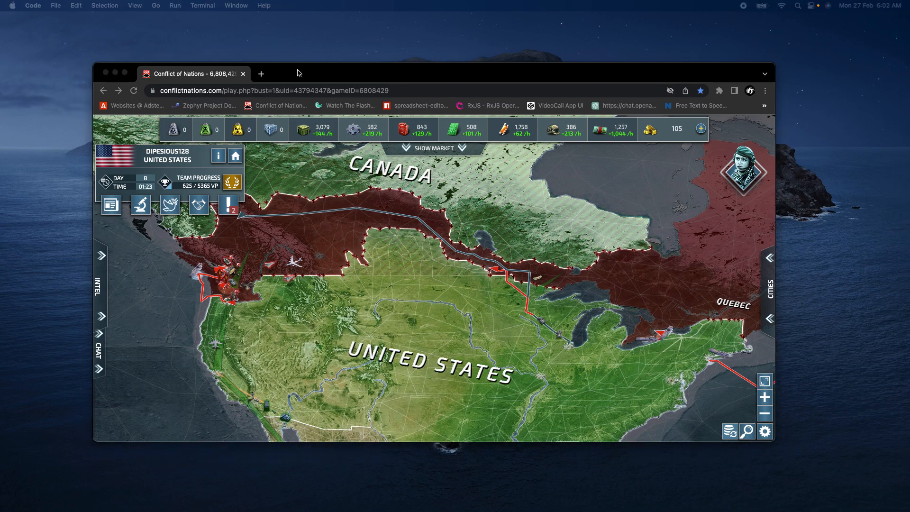
pyautogui.click(260, 73)
pyautogui.write('youtube.com')
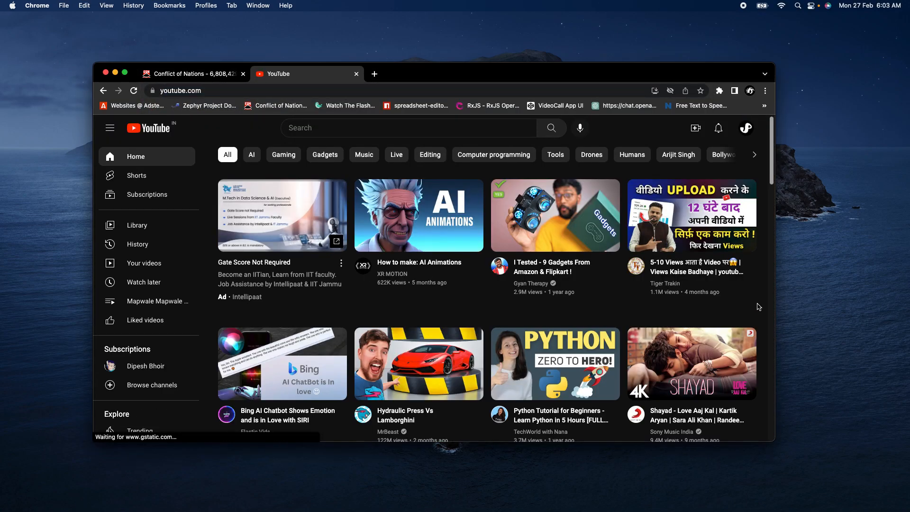
pyautogui.scroll(-3)
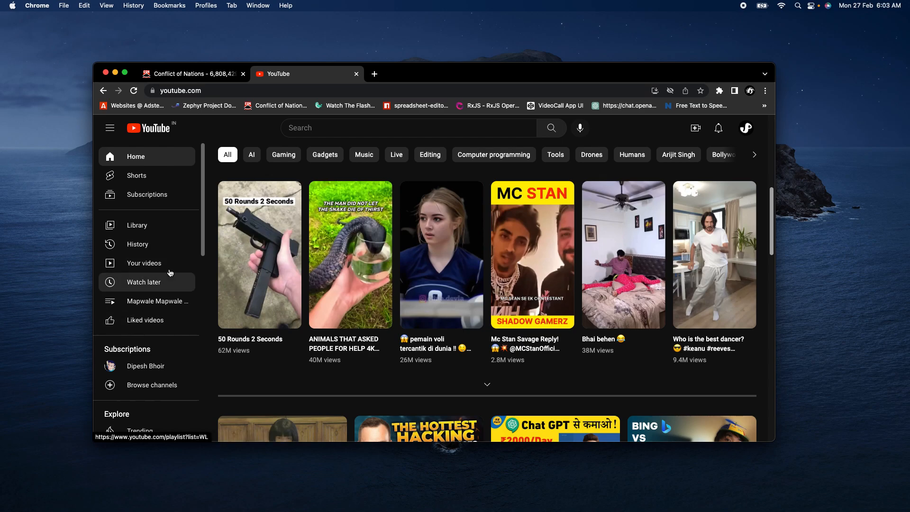
pyautogui.scroll(-3)
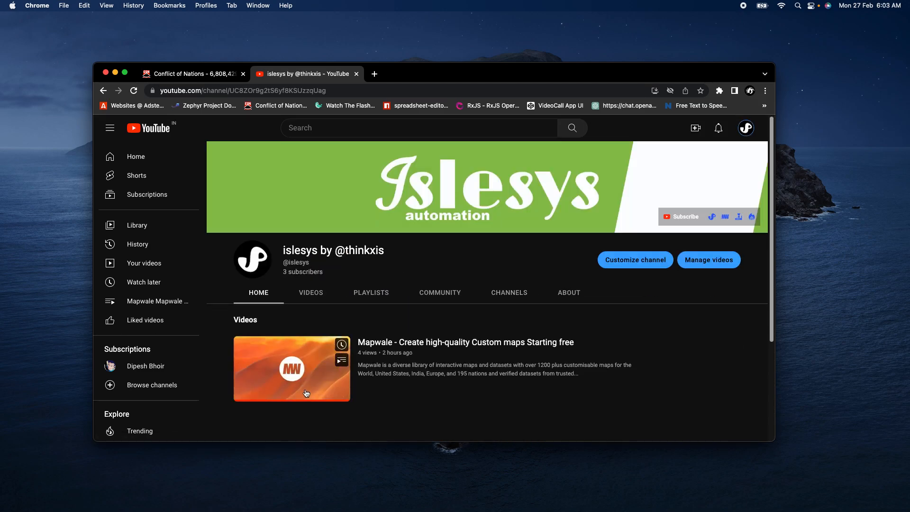
pyautogui.click(292, 368)
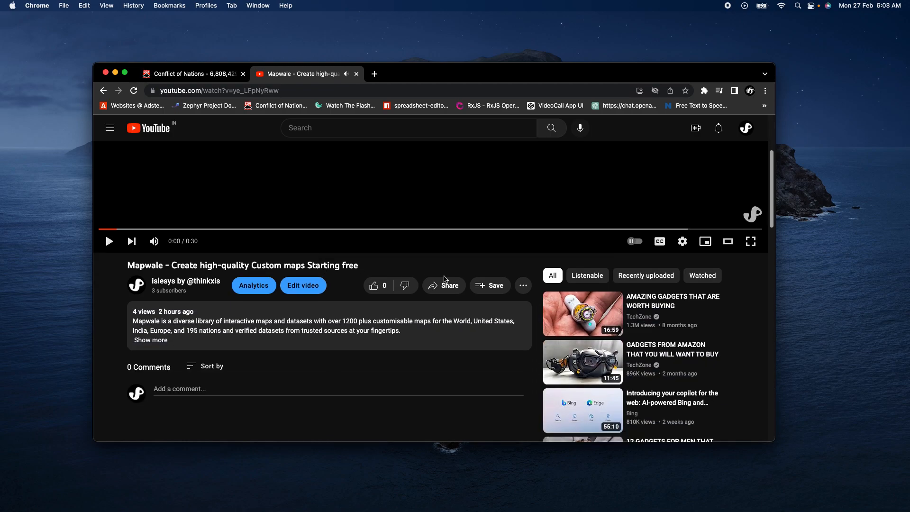
pyautogui.click(521, 285)
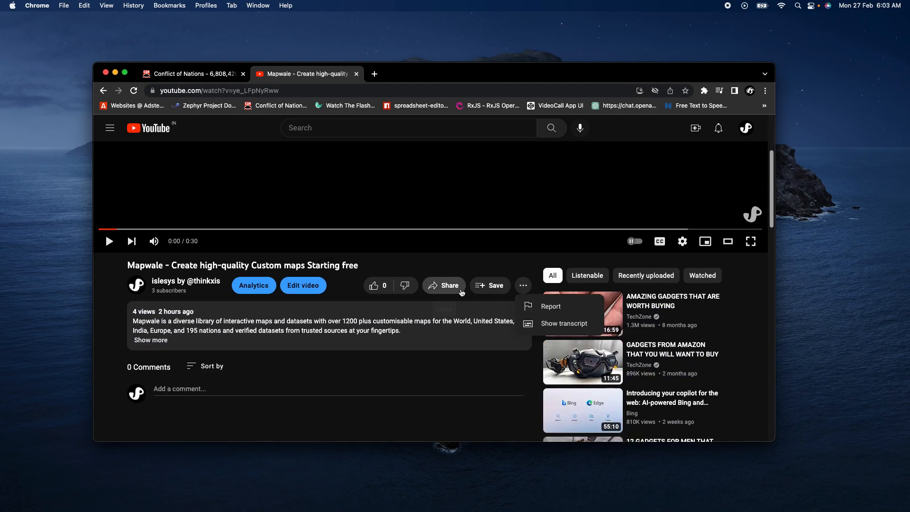
pyautogui.click(444, 285)
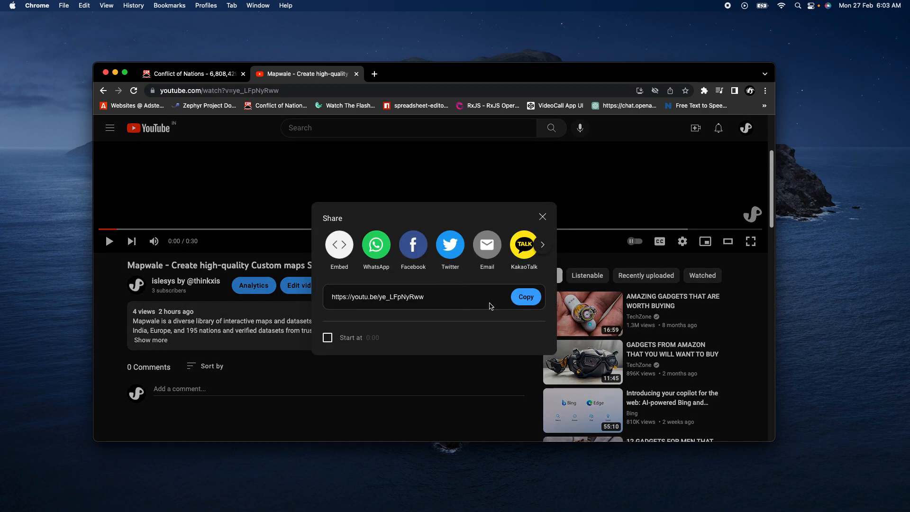
pyautogui.click(524, 297)
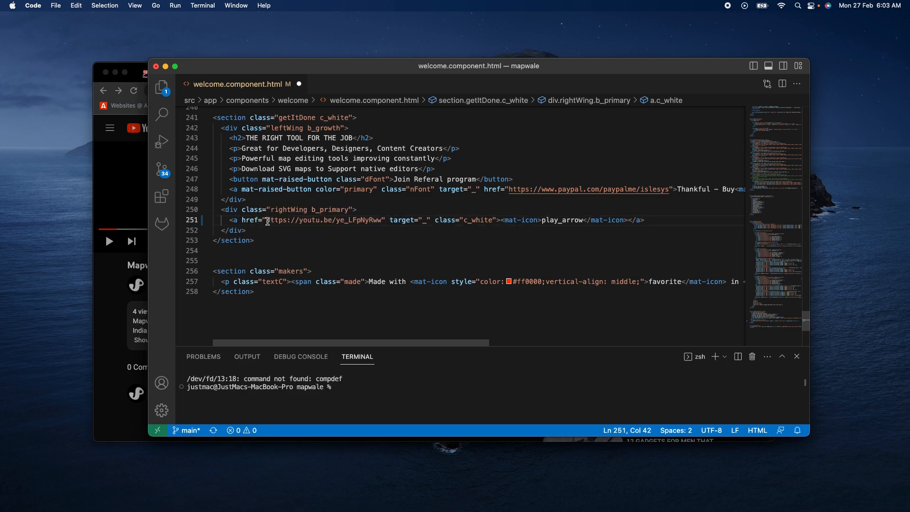
pyautogui.moveTo(415, 65)
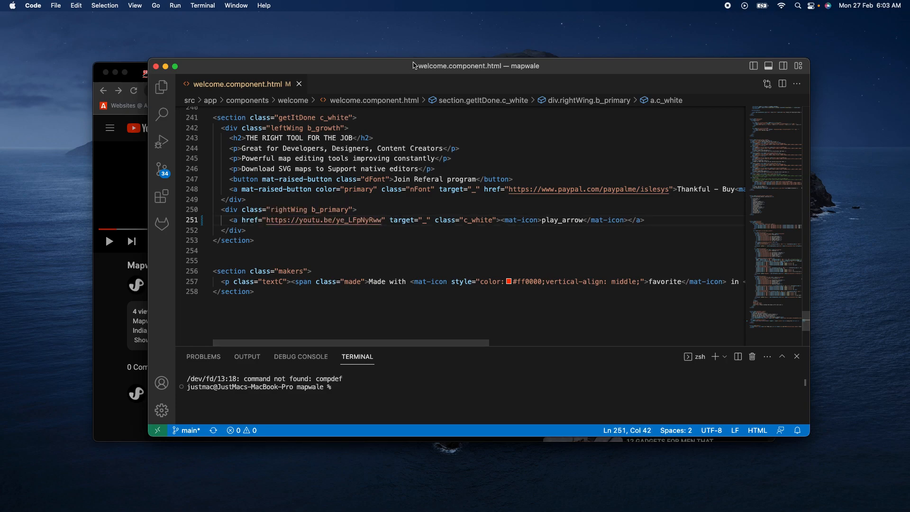
# In the terminal, cd into dist and rerun the build:ssr server build.
pyautogui.click(398, 387)
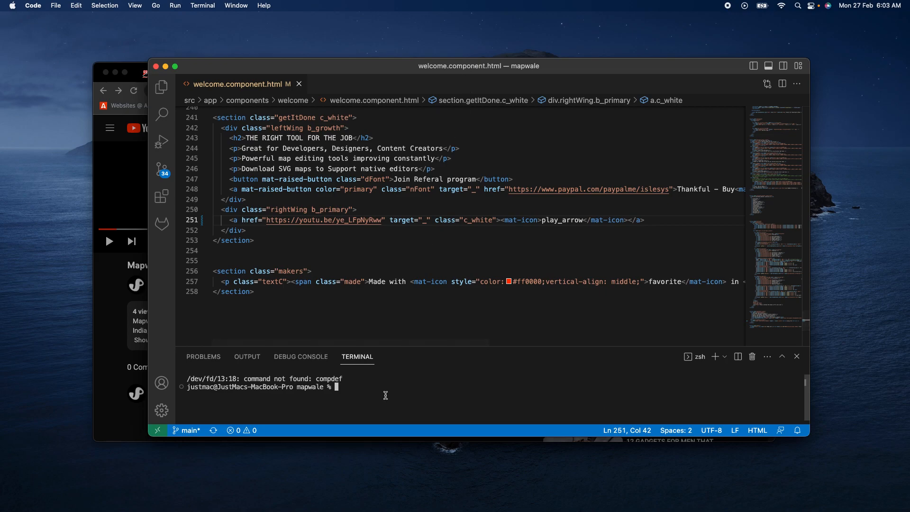
pyautogui.write('cd dist')
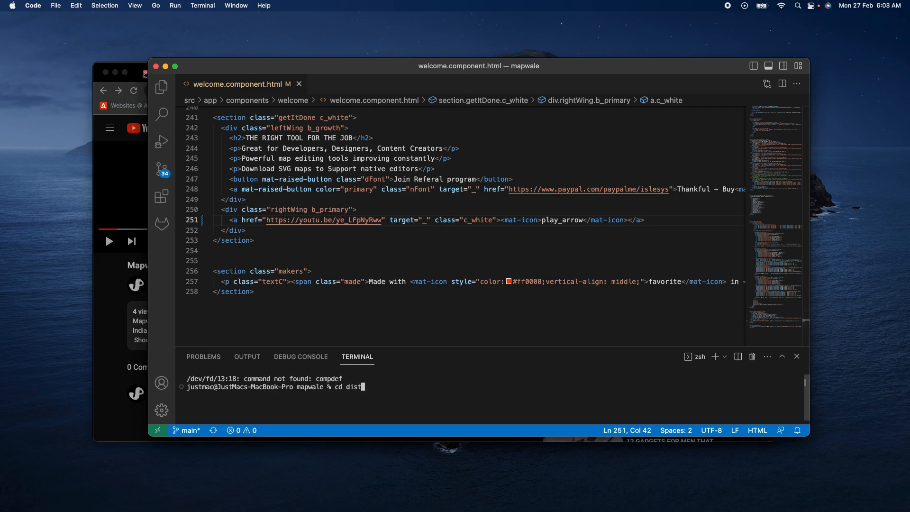
pyautogui.press('Return')
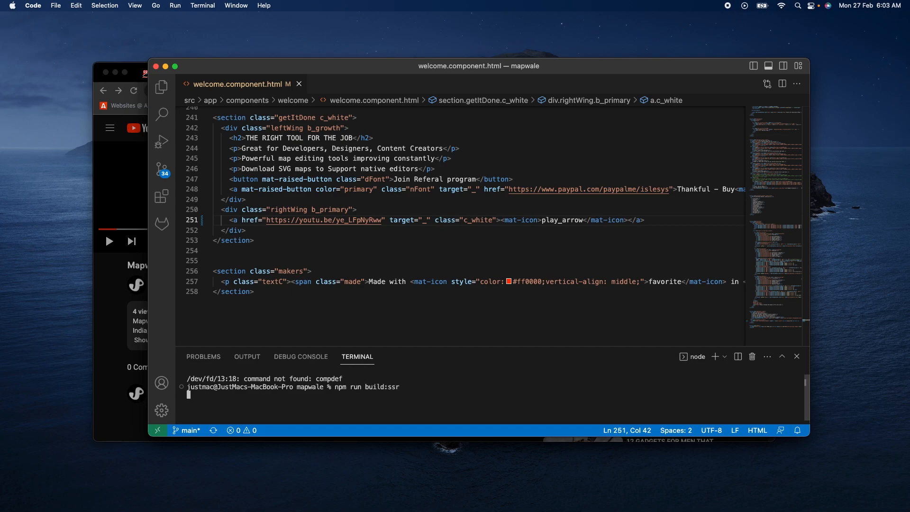
pyautogui.press('Return')
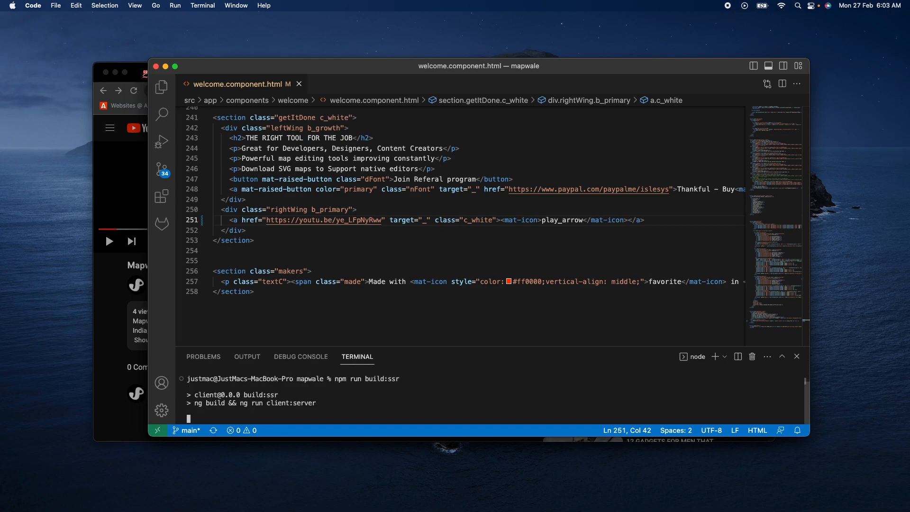
pyautogui.moveTo(490, 281)
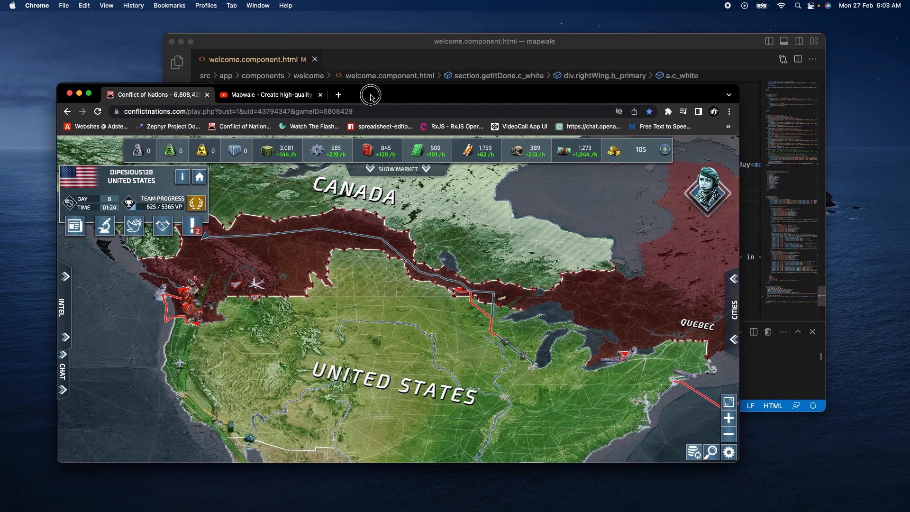
pyautogui.moveTo(370, 95); pyautogui.dragTo(369, 120)
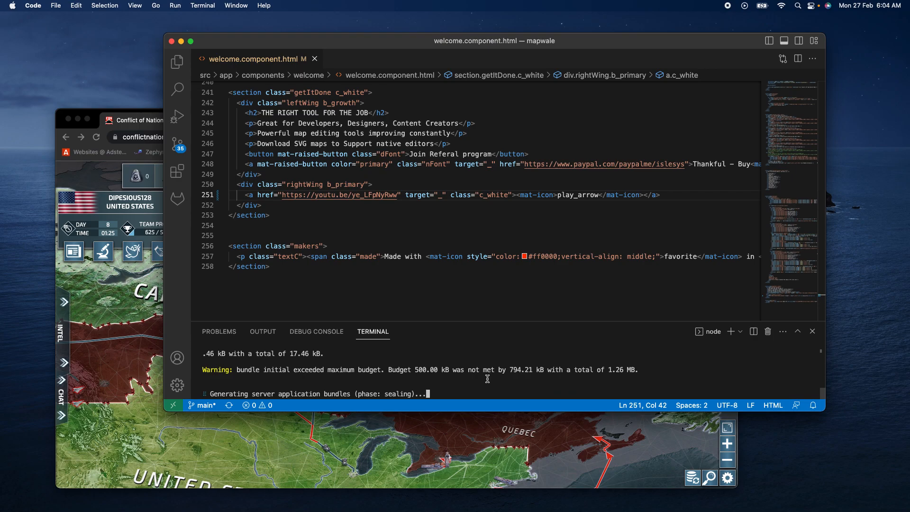
pyautogui.moveTo(563, 41)
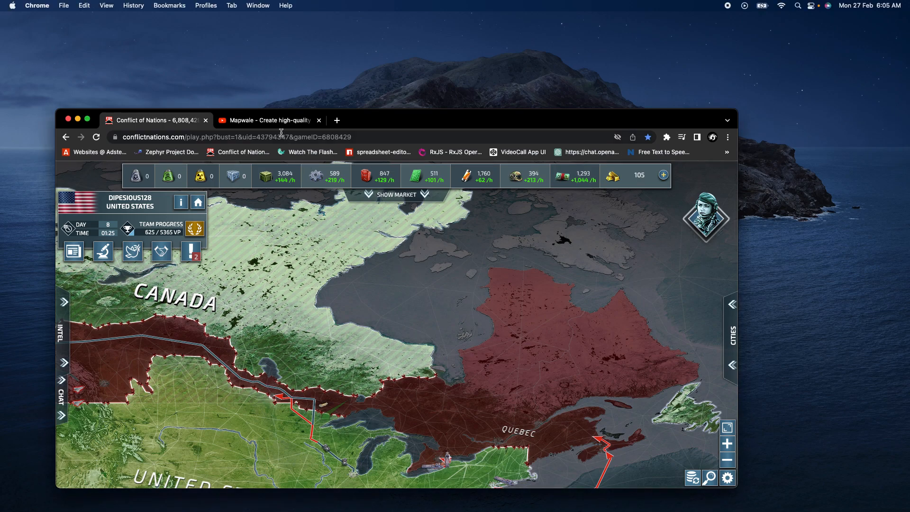
# Close the Conflict of Nations tab and dismiss the video's Share dialog.
pyautogui.click(266, 120)
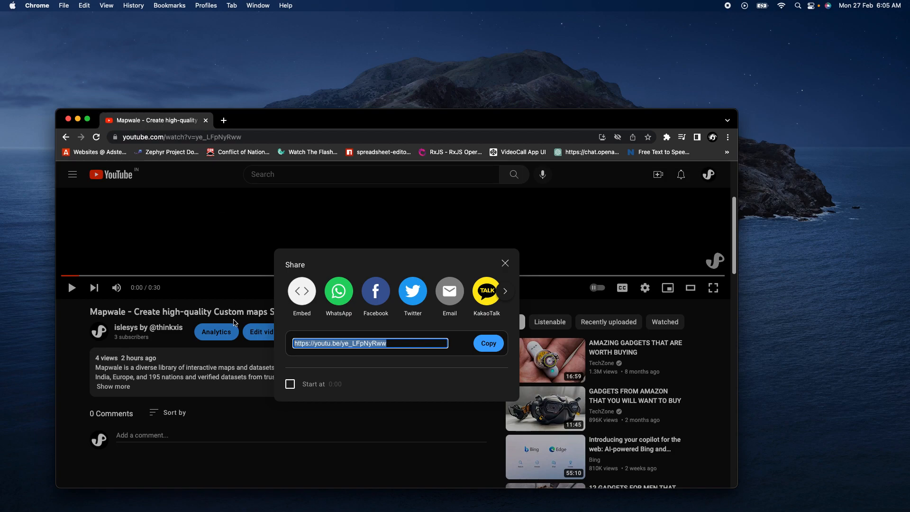
pyautogui.click(504, 262)
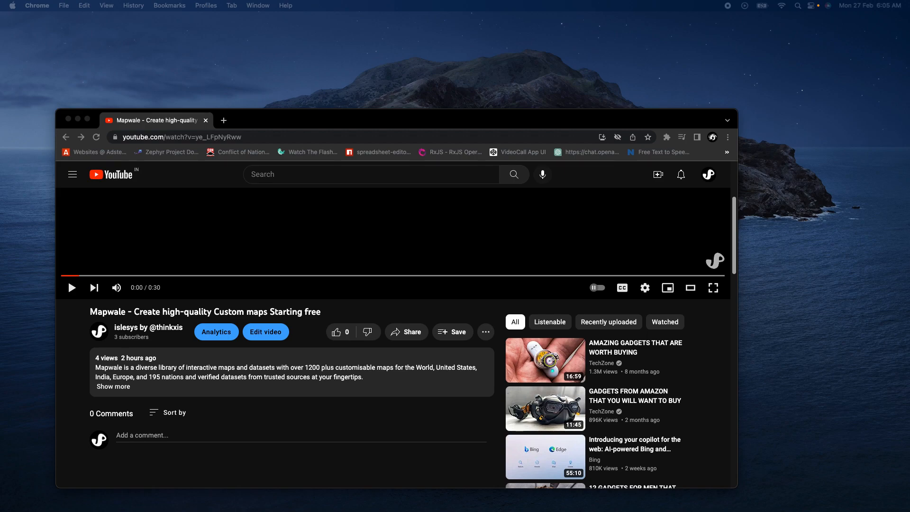
pyautogui.moveTo(419, 132)
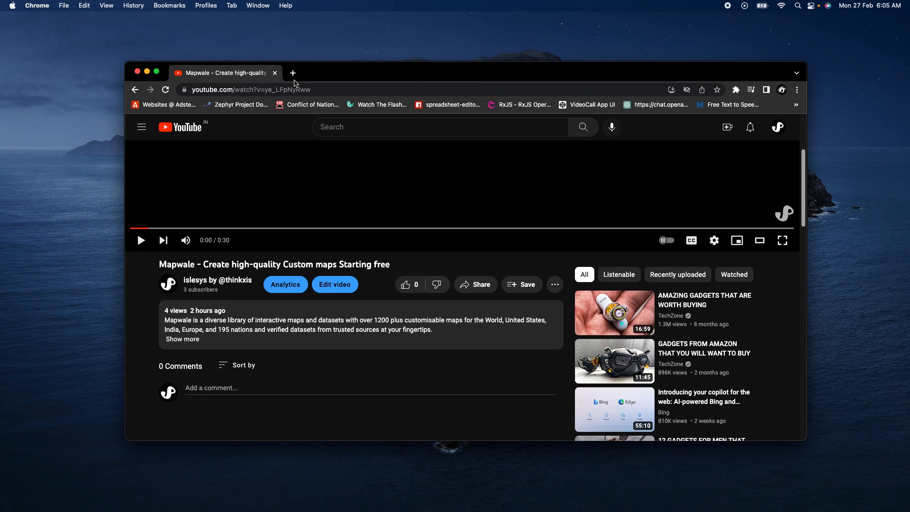
# Load mapwale.com in a new tab and follow its 'Thankful - Buy Coffee?' PayPal link.
pyautogui.click(292, 72)
pyautogui.write('m')
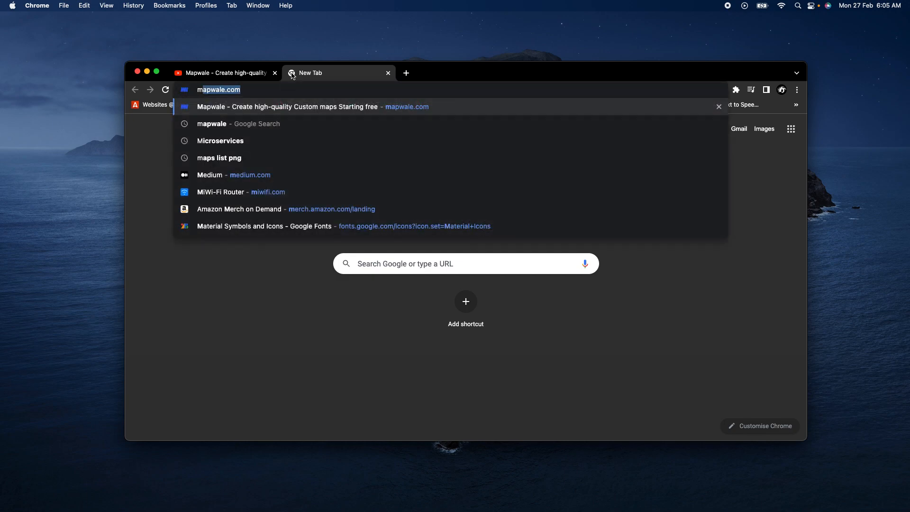
pyautogui.click(286, 107)
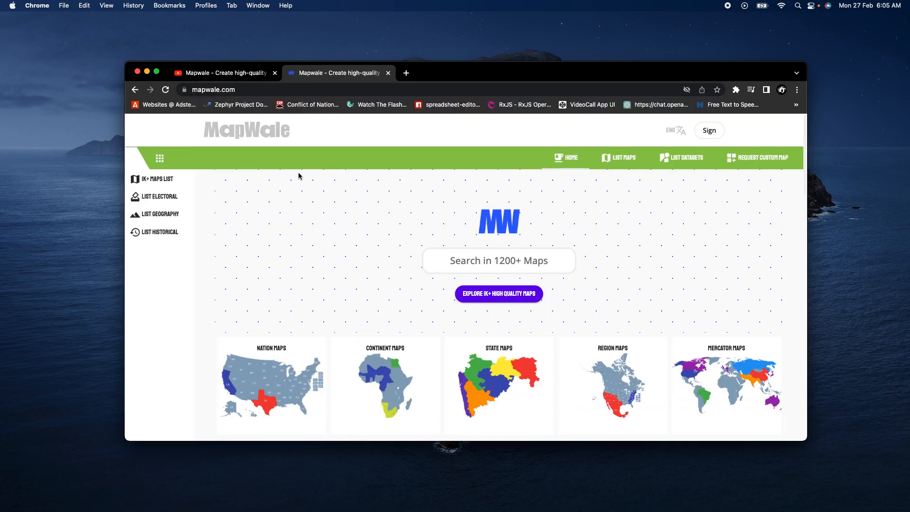
pyautogui.scroll(-3)
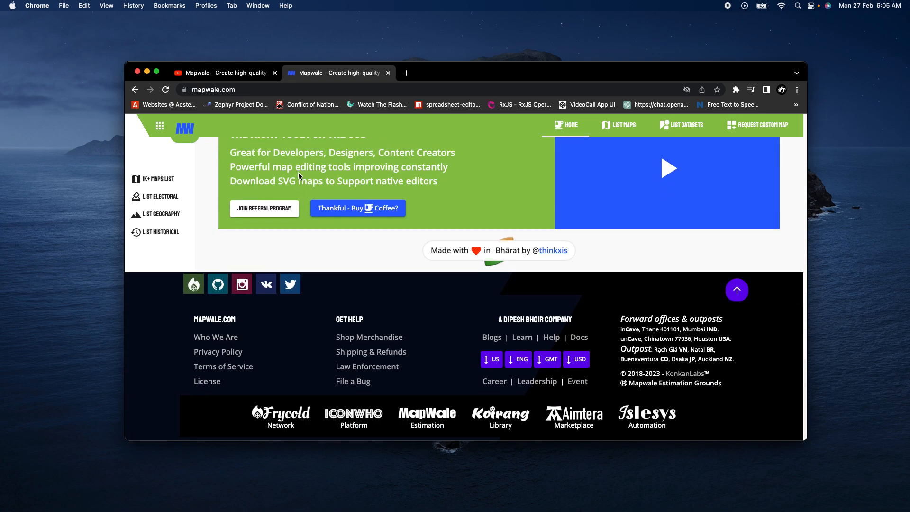
pyautogui.click(645, 415)
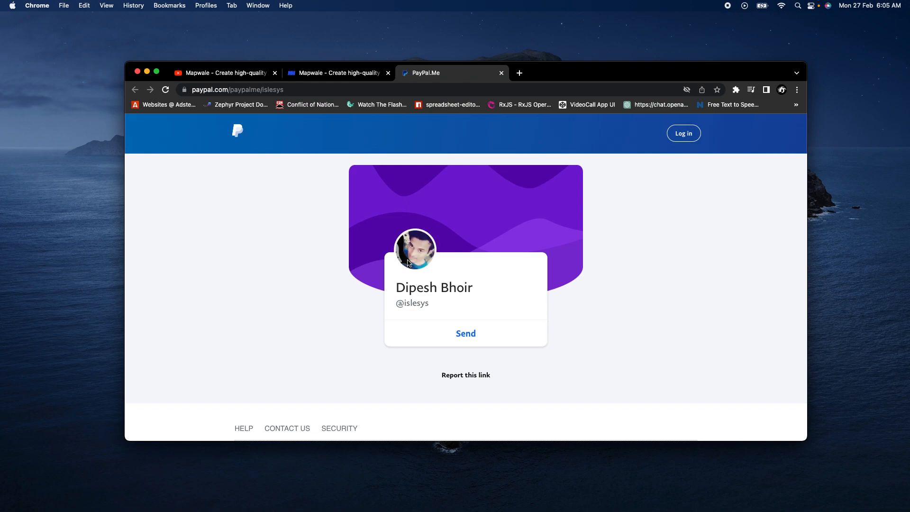
pyautogui.moveTo(429, 258)
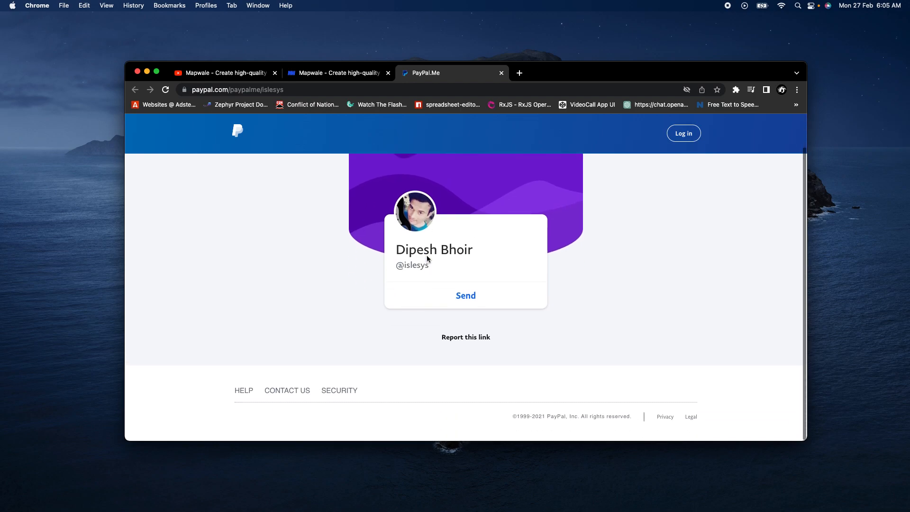
# Try sending a PayPal.Me payment, close the login tab, and scroll Mapwale to the top.
pyautogui.click(466, 334)
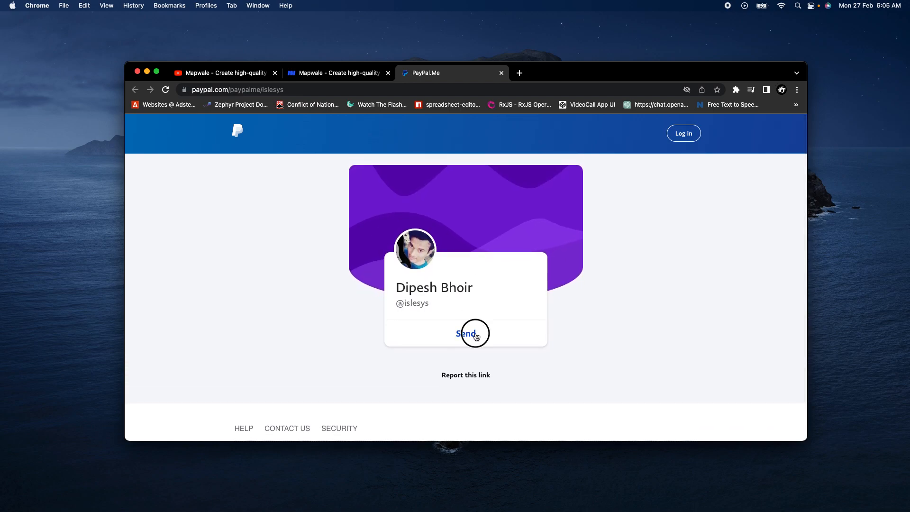
pyautogui.click(465, 334)
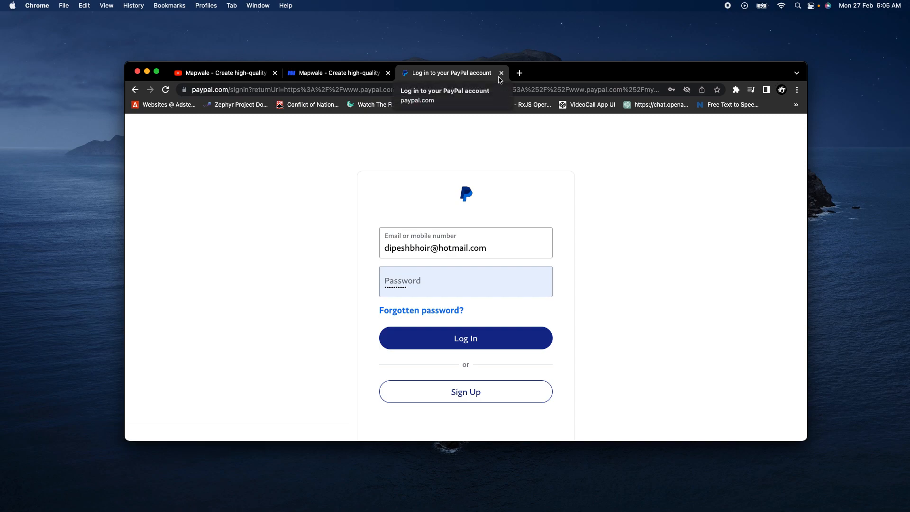
pyautogui.click(501, 72)
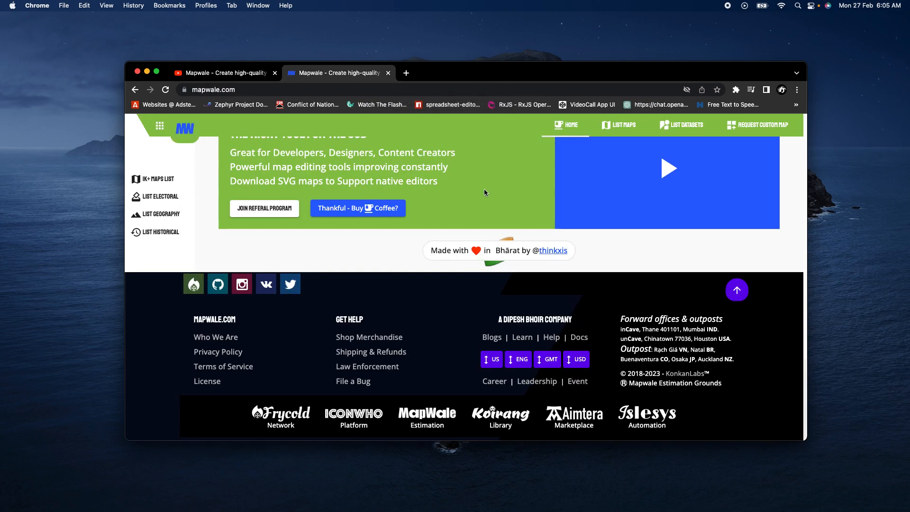
pyautogui.scroll(3)
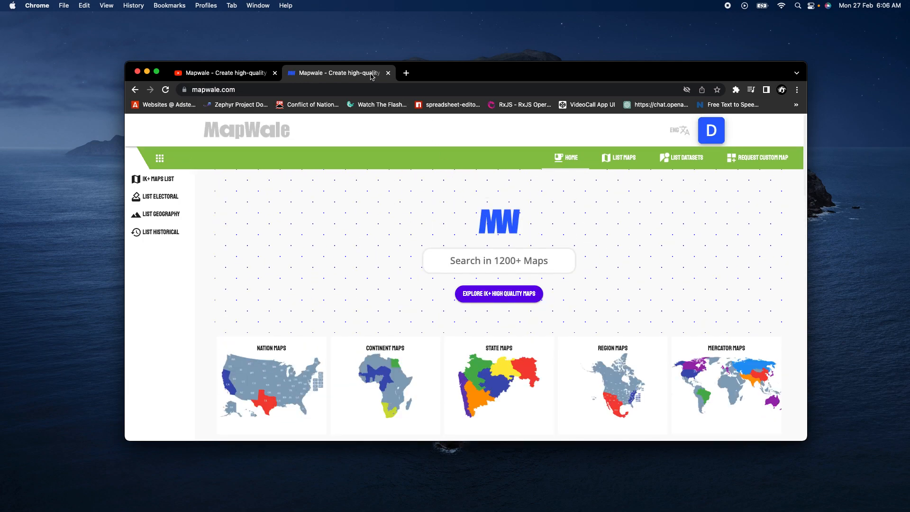
# Close the Mapwale tab, briefly play and pause the trailer, then browse YouTube's home feed.
pyautogui.click(388, 73)
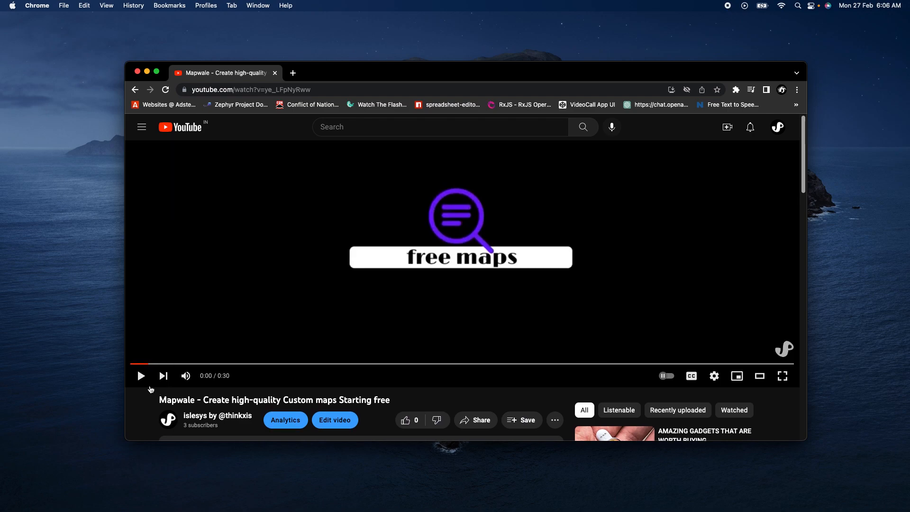
pyautogui.click(141, 375)
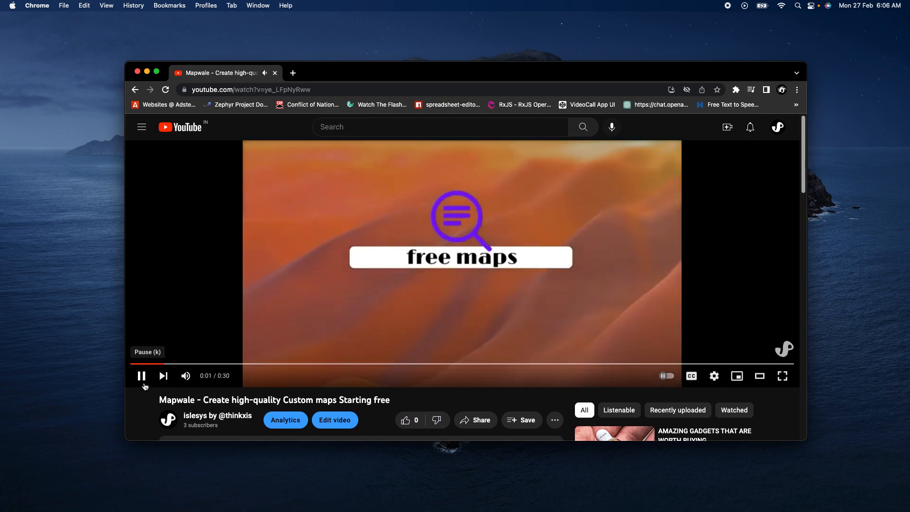
pyautogui.click(142, 376)
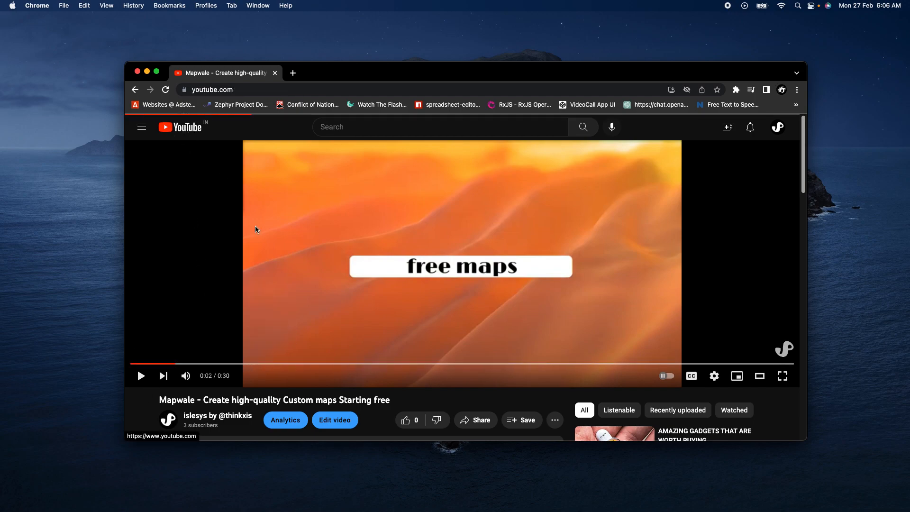
pyautogui.click(181, 126)
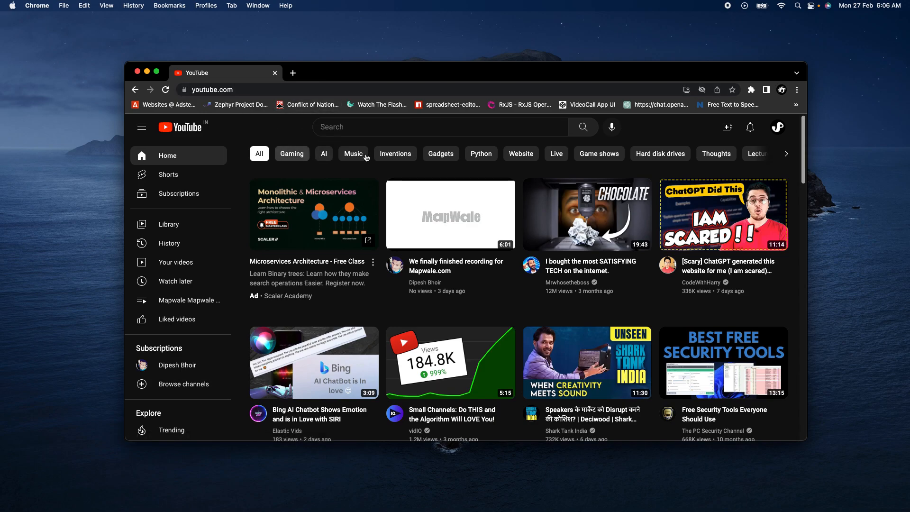
pyautogui.moveTo(366, 157)
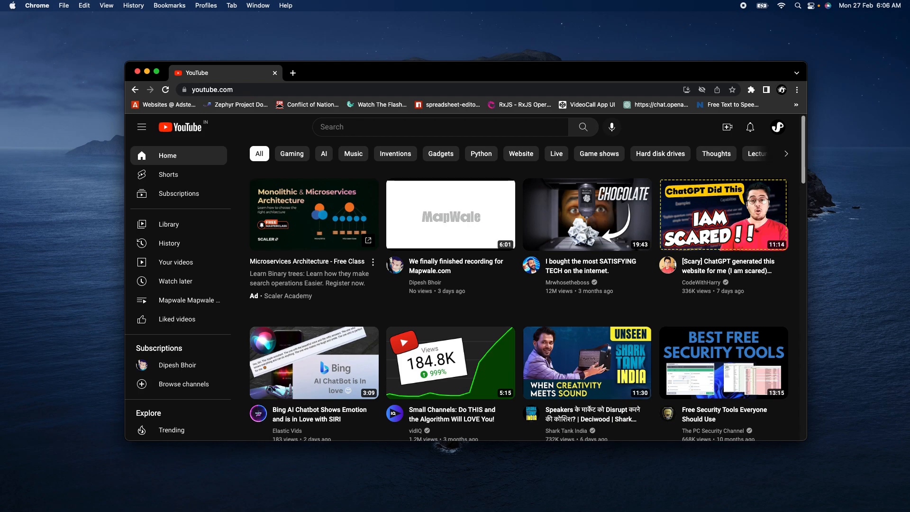
pyautogui.moveTo(458, 255)
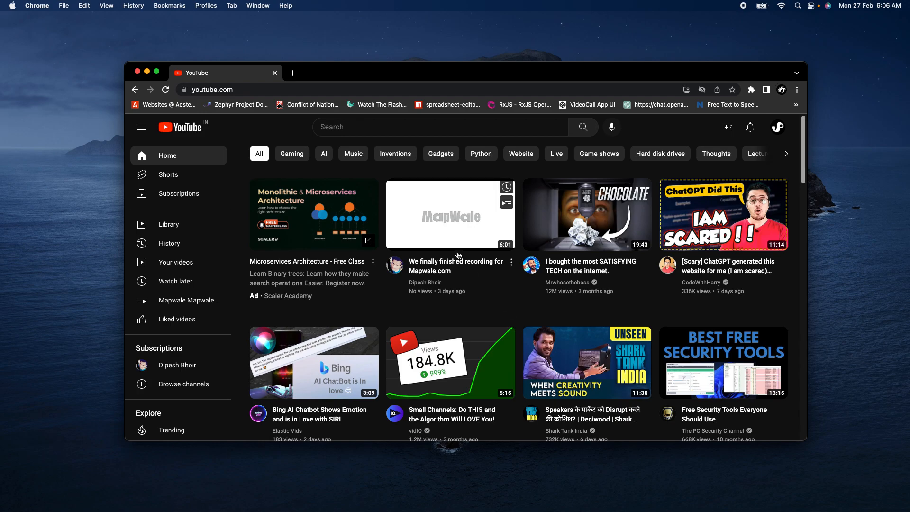
pyautogui.scroll(-3)
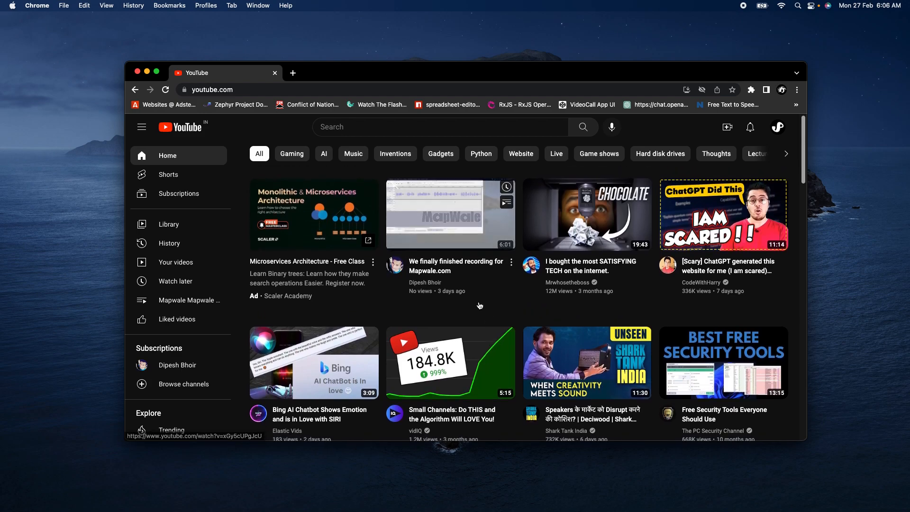
pyautogui.moveTo(179, 193)
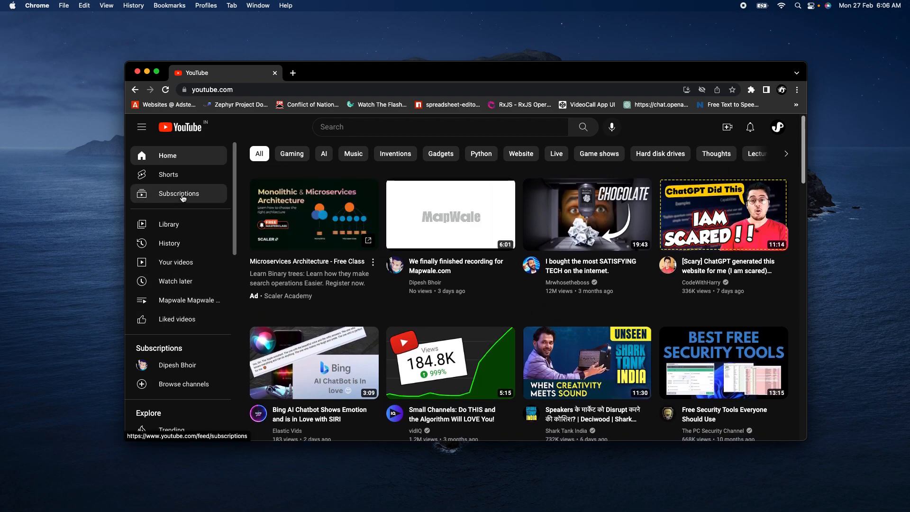
pyautogui.moveTo(179, 193)
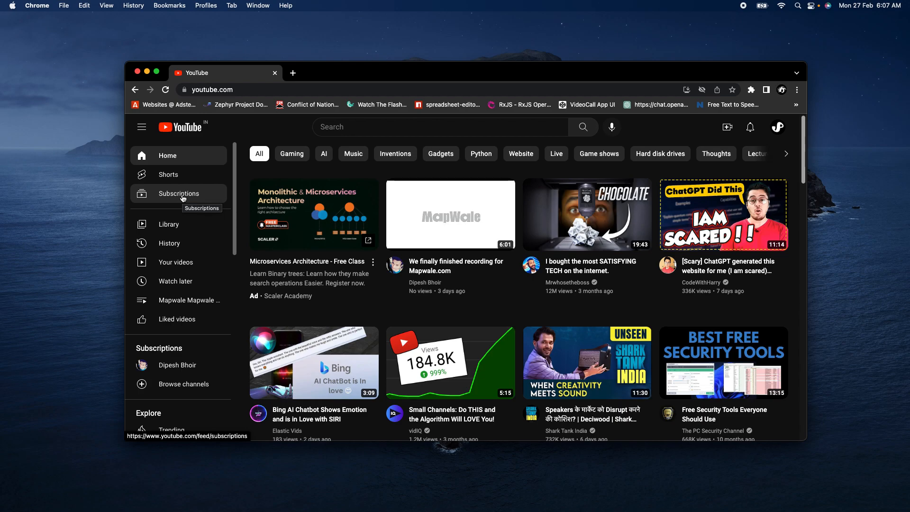
pyautogui.moveTo(175, 180)
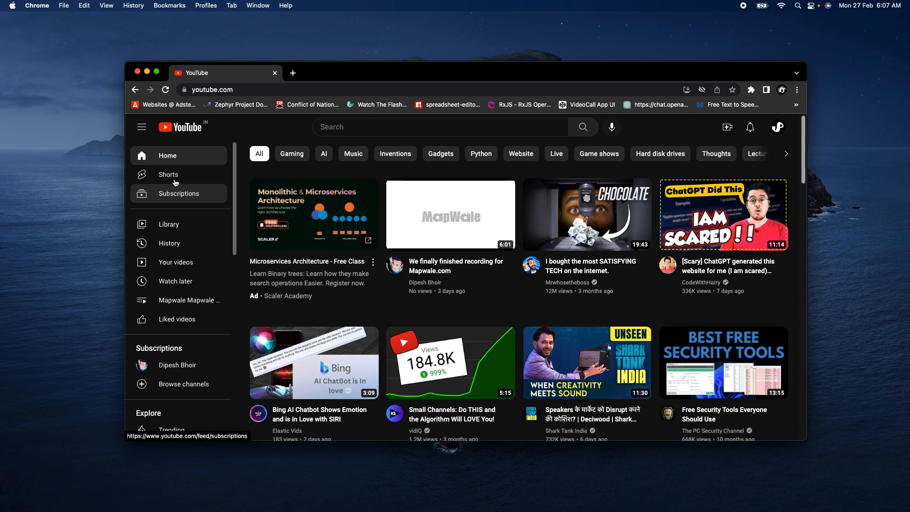
pyautogui.moveTo(210, 50)
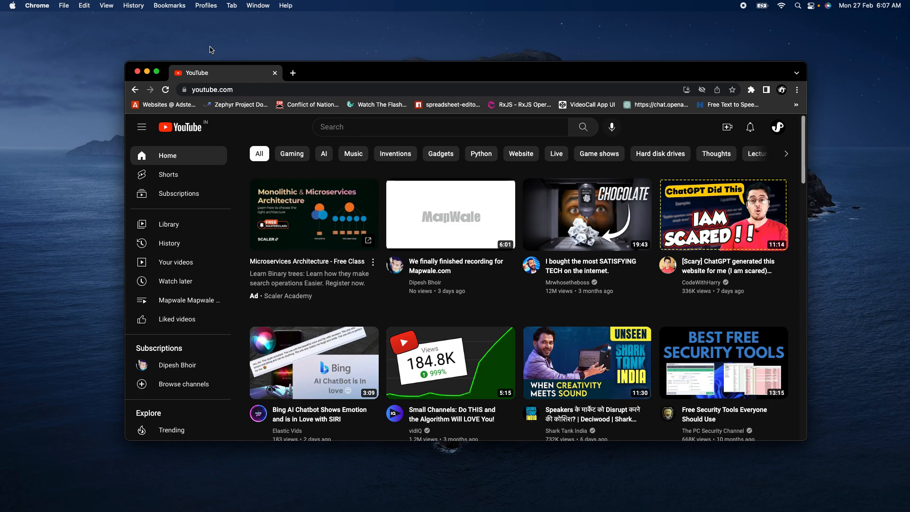
# Reopen mapwale.com in a new tab and scroll down to the buy-a-coffee footer.
pyautogui.click(292, 72)
pyautogui.write('mapwale.com')
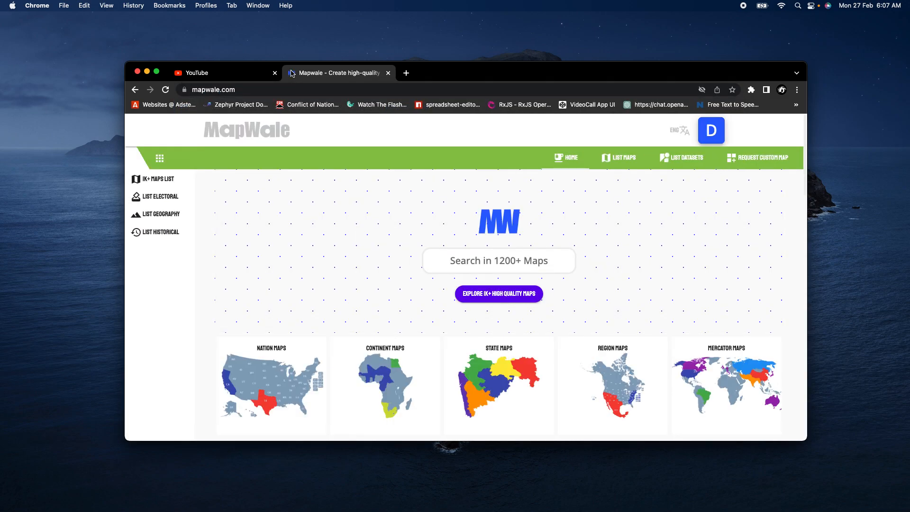
pyautogui.scroll(-3)
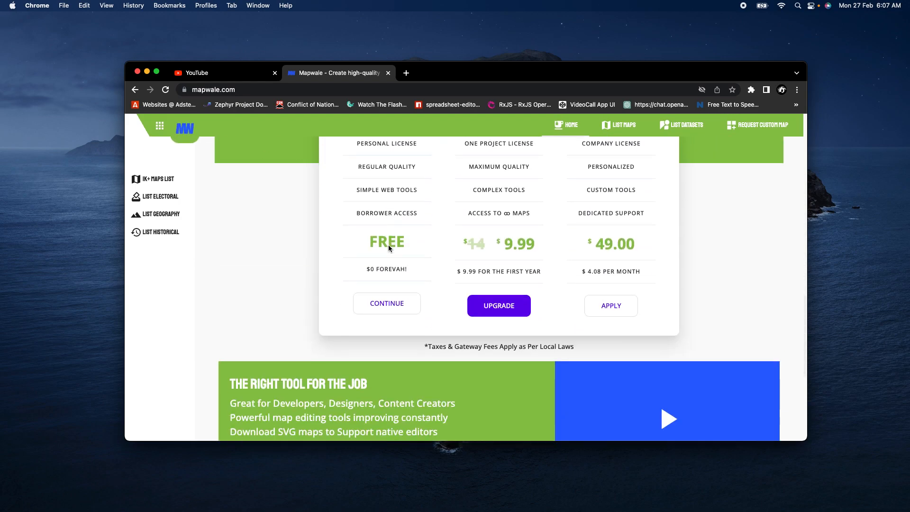
pyautogui.scroll(-3)
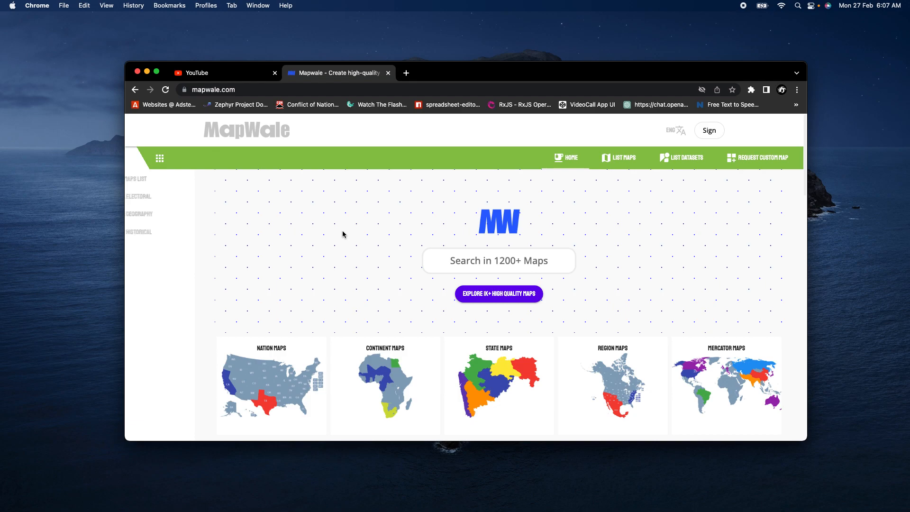
pyautogui.scroll(-3)
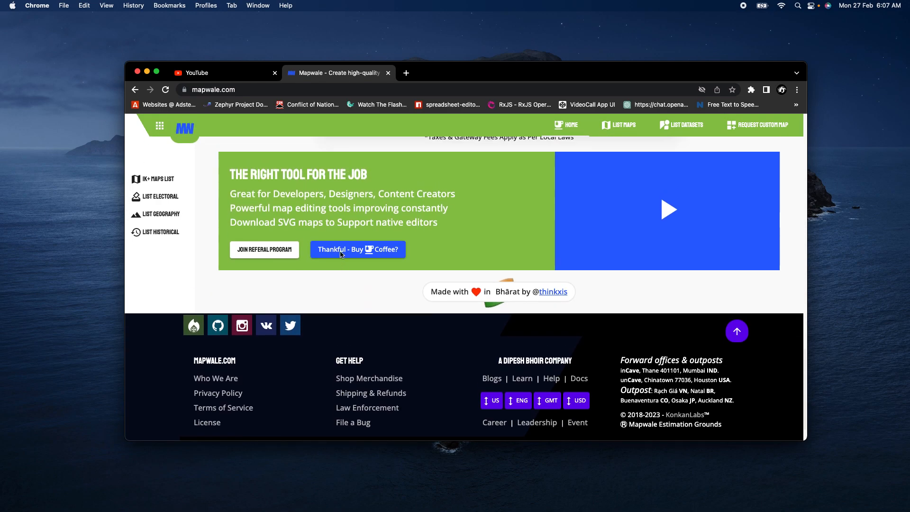
# Play the trailer from the site's play button through to 0:30, then return to YouTube home.
pyautogui.click(667, 210)
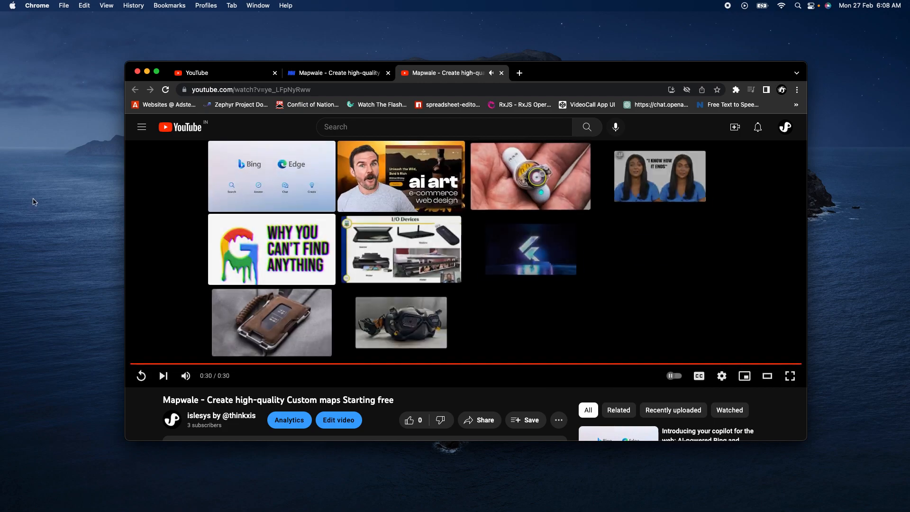
pyautogui.click(181, 127)
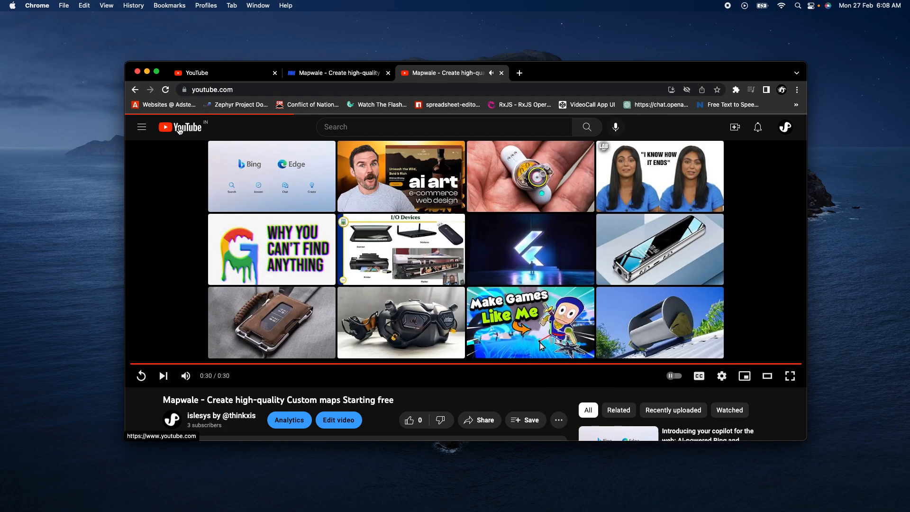